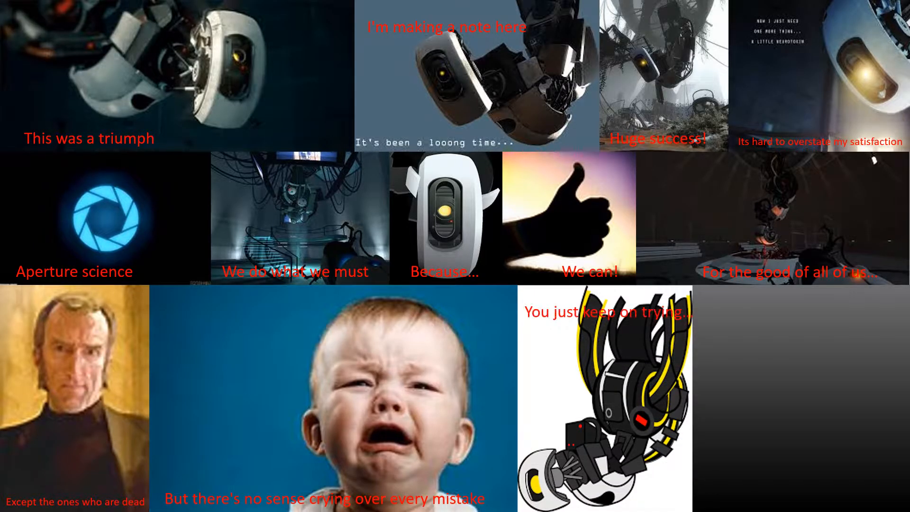
scroll(down, 3)
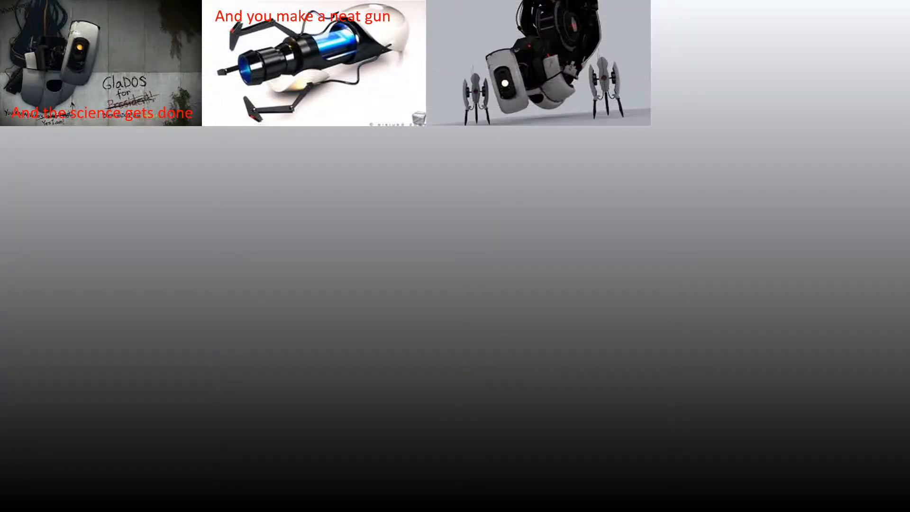